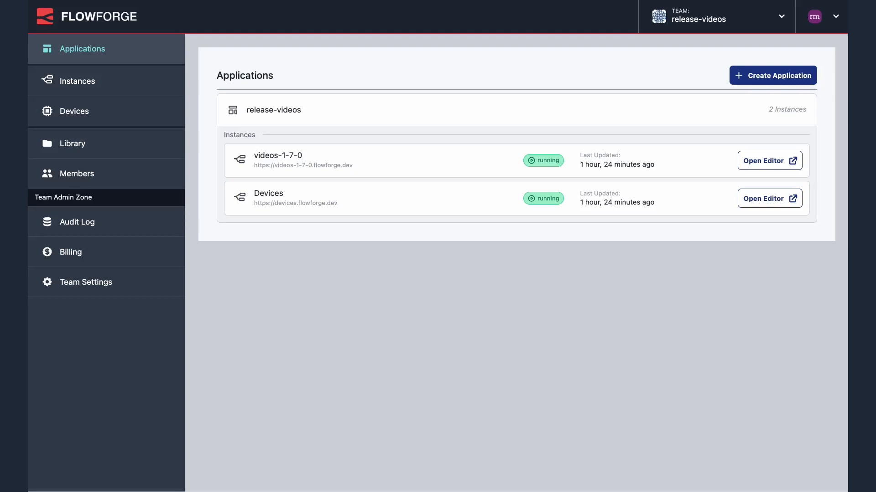
mouse_move(74, 111)
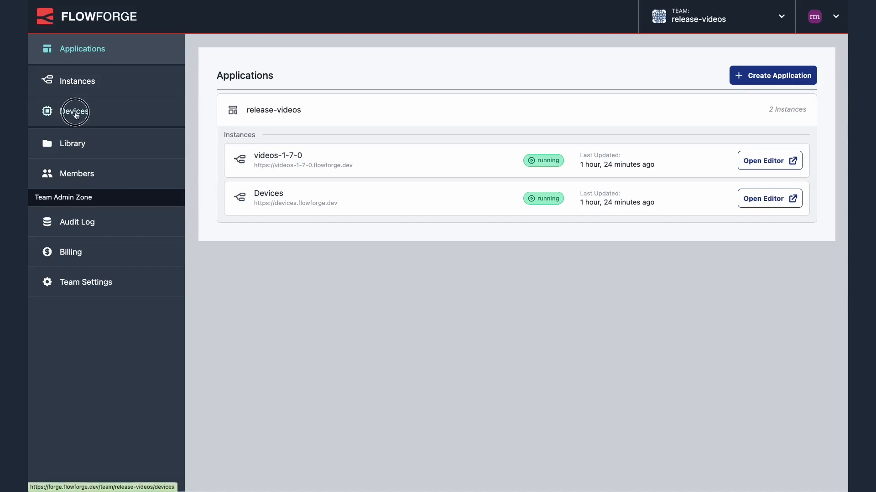
Open device 1, enable developer mode, and launch its Device Editor.
click(74, 111)
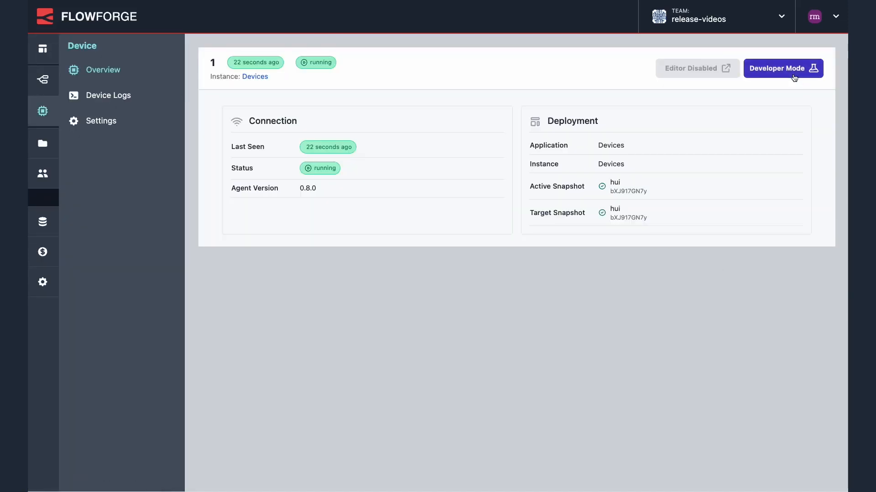
mouse_move(568, 203)
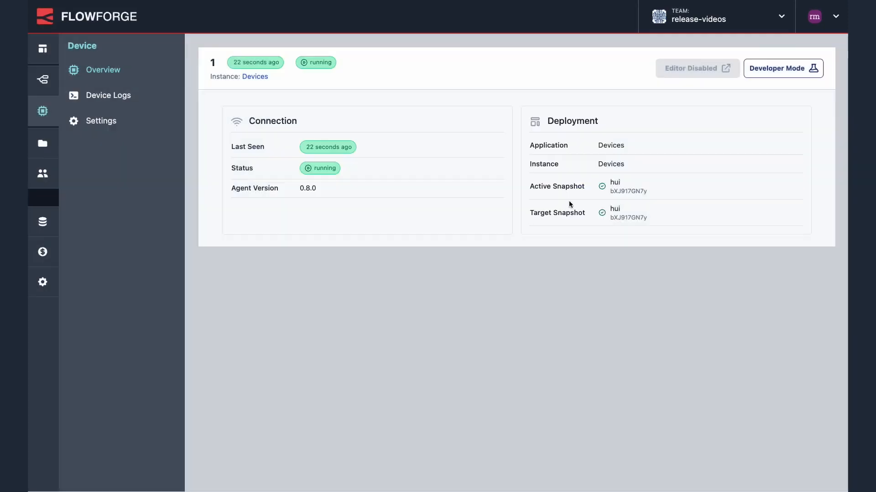
click(783, 67)
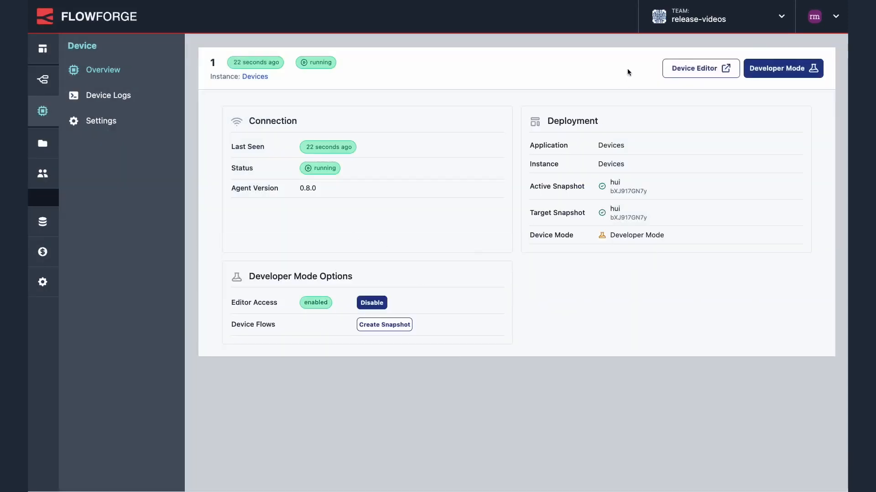
click(698, 68)
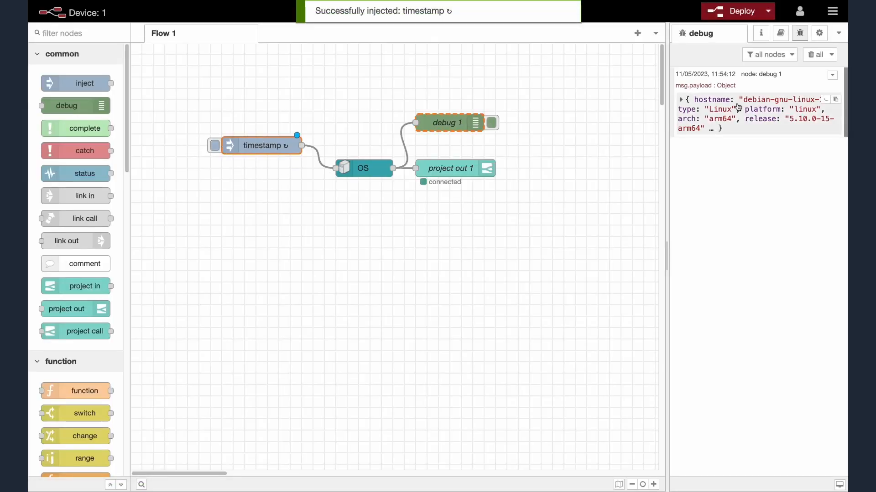
Make the timestamp inject node repeat every 15 seconds, deploy, and return to the device page.
double_click(263, 145)
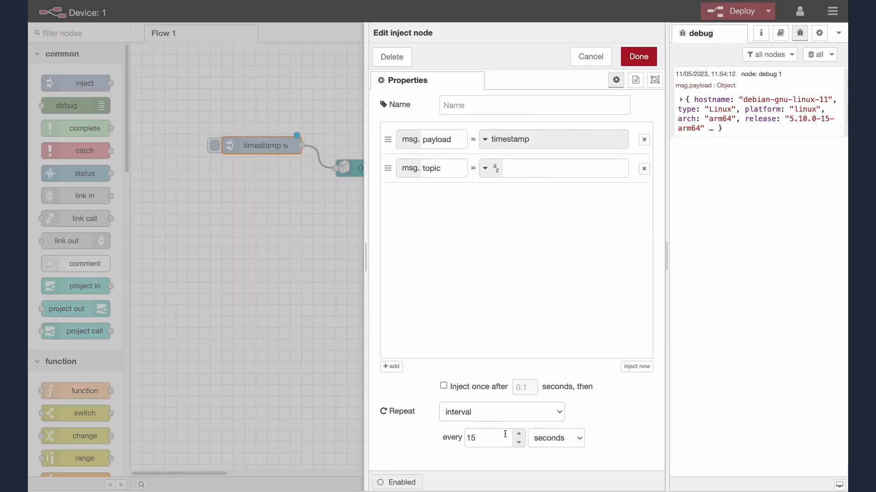
click(517, 435)
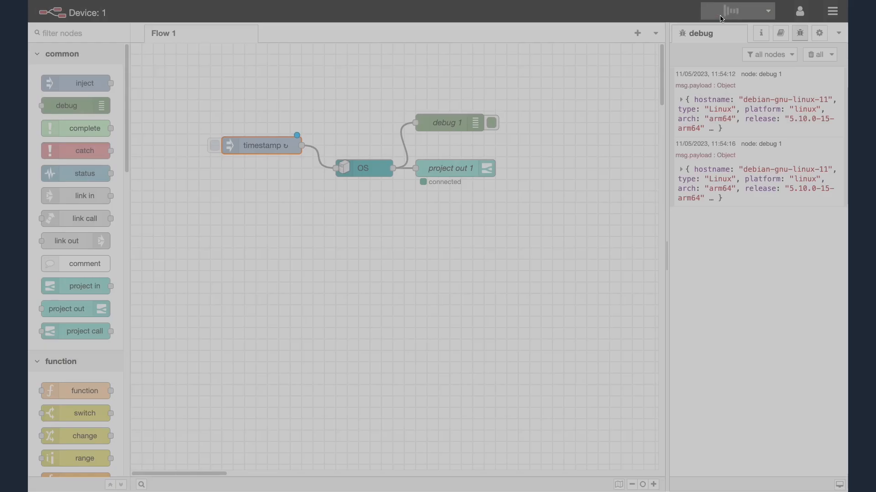
click(734, 10)
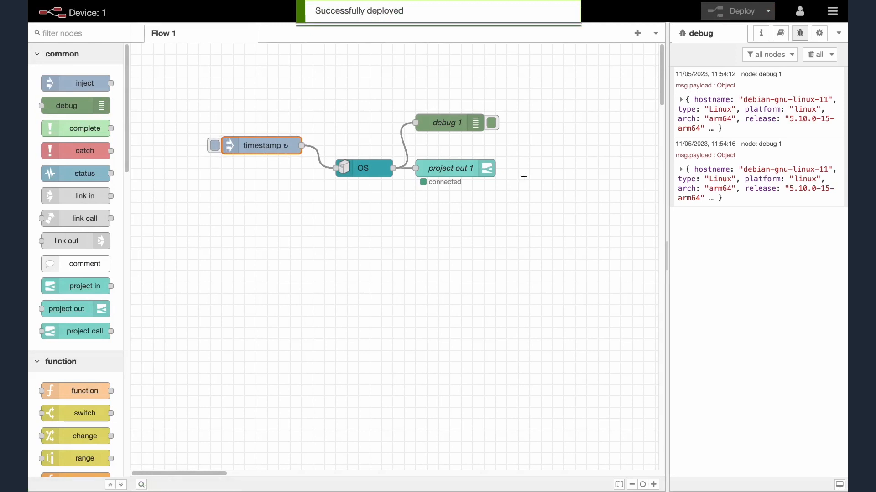
click(214, 145)
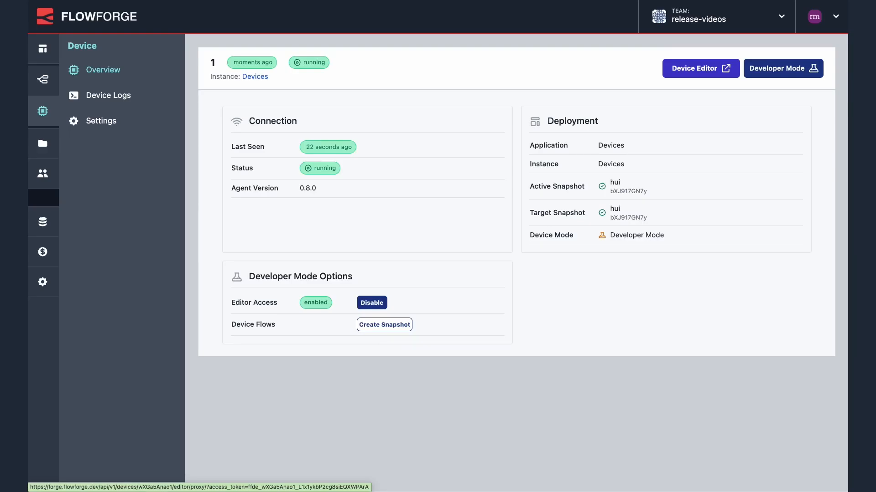
Create a snapshot named 'Example' from device 1's flows, marked as the target.
click(384, 324)
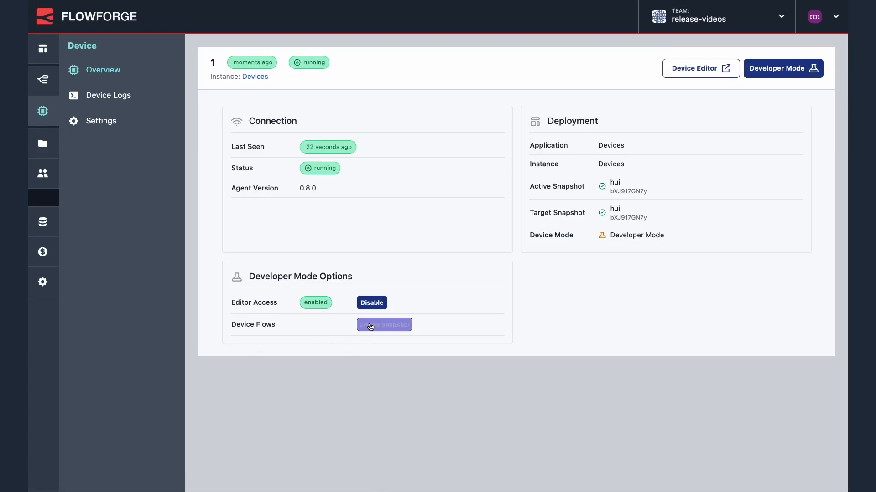
click(384, 324)
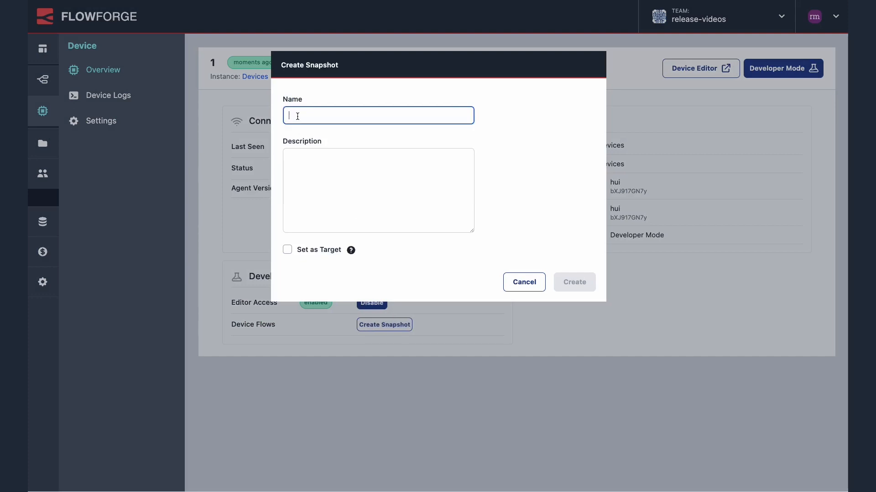
text(Example)
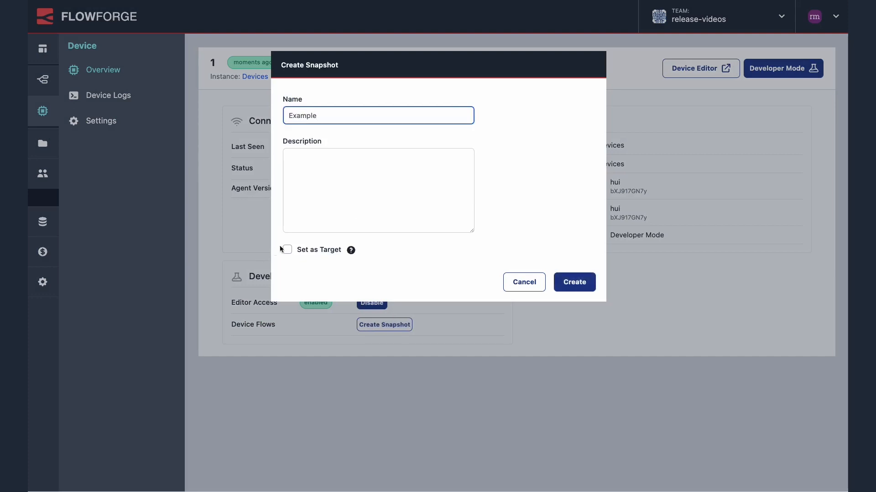
click(286, 250)
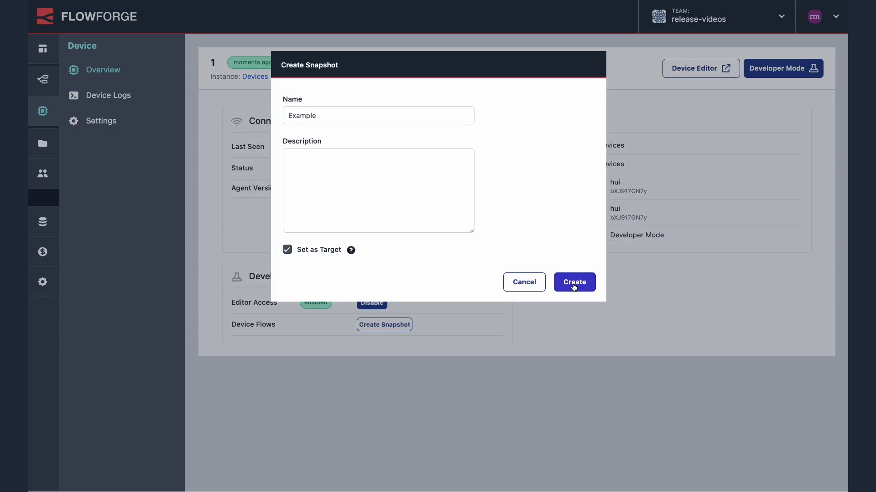
click(573, 282)
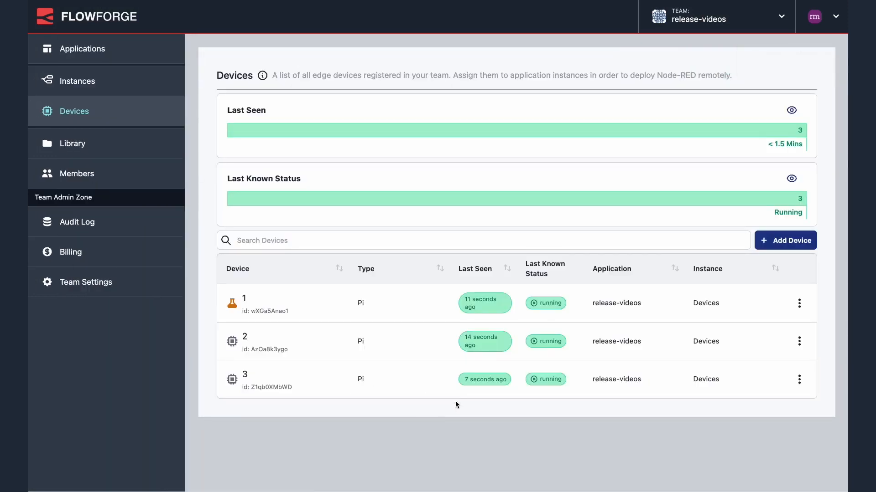
mouse_move(424, 417)
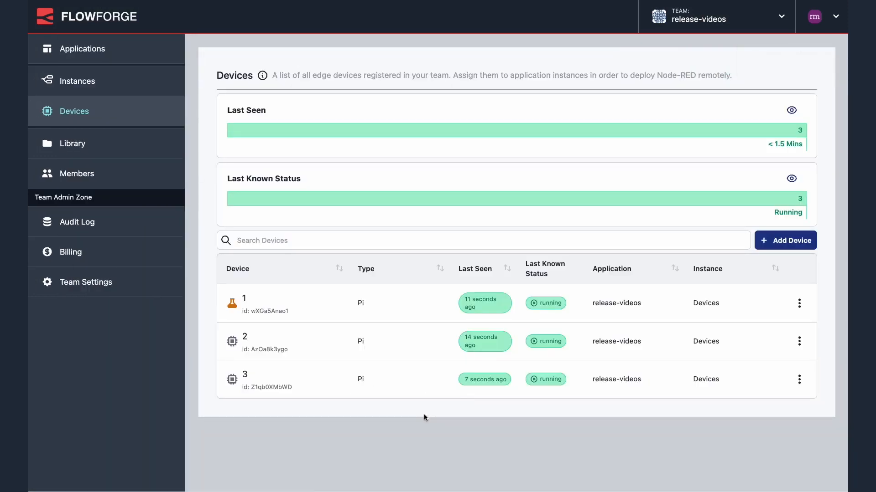
mouse_move(434, 445)
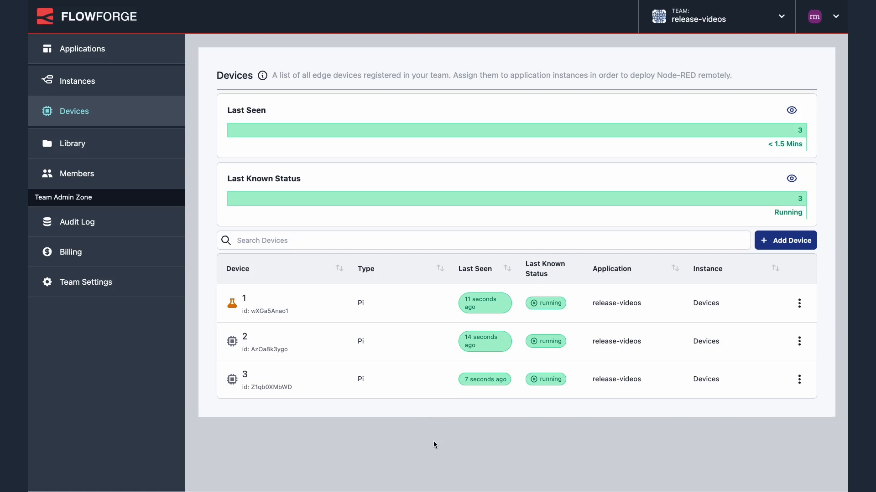